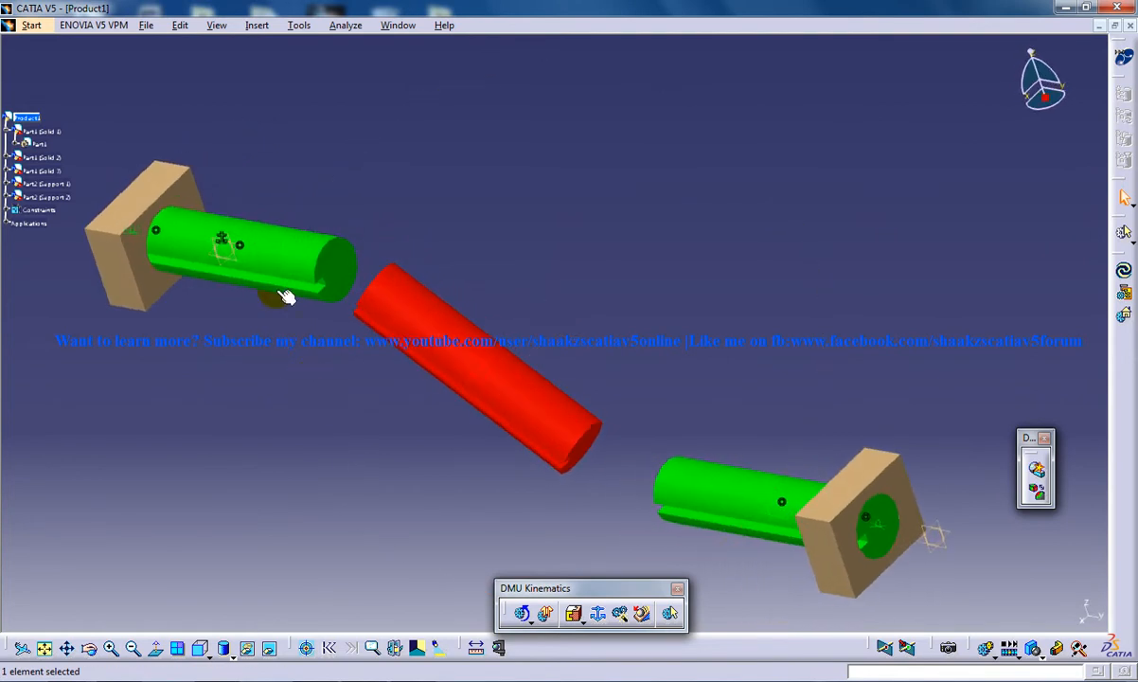
Step: Start a new CV joint from the Insert menu, bringing up the Joint Creation: CV Joint dialog
left_click(258, 24)
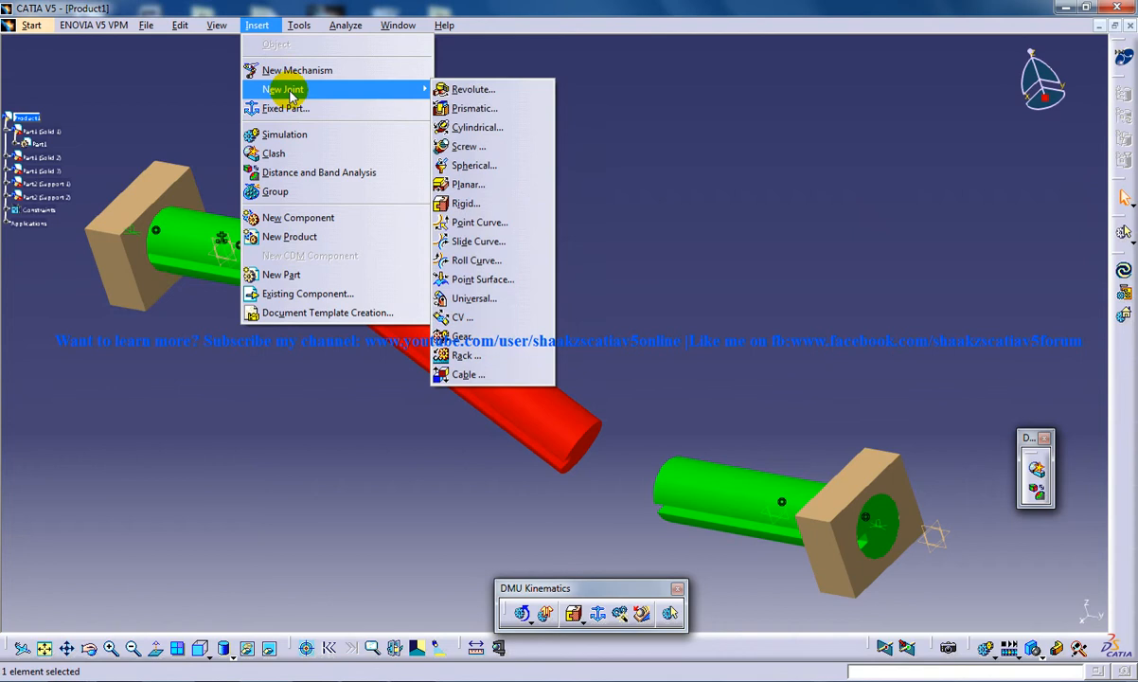
mouse_move(477, 243)
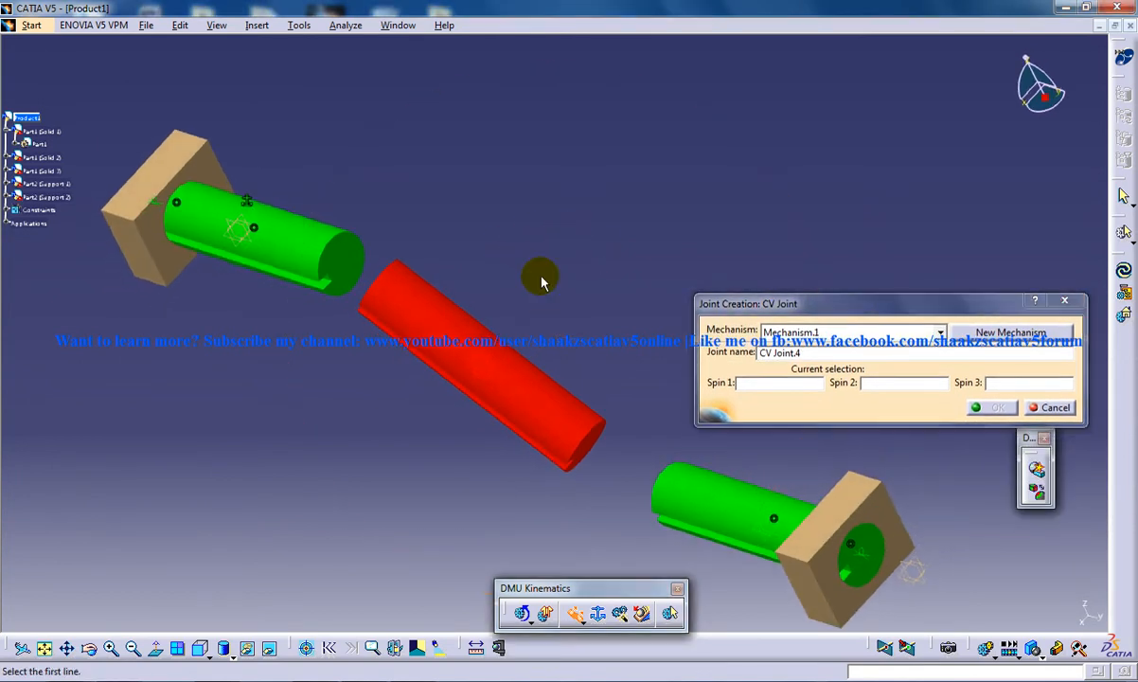
mouse_move(765, 390)
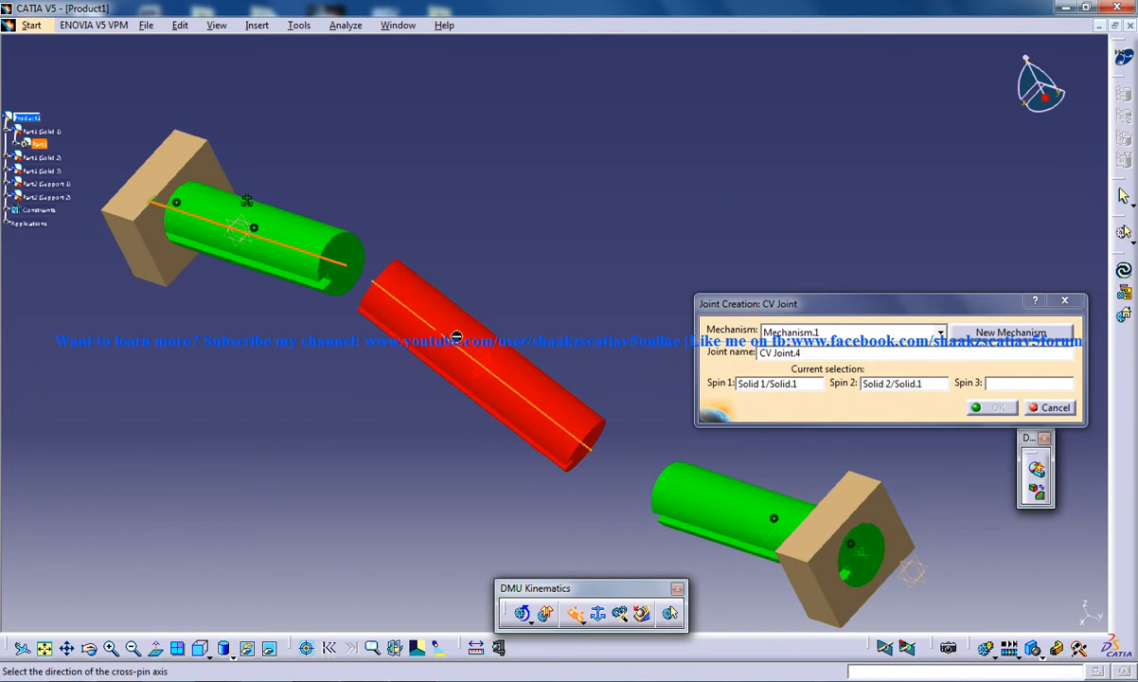
Step: Assign the second green shaft's axis as Spin 3 and confirm the CV joint
left_click(705, 507)
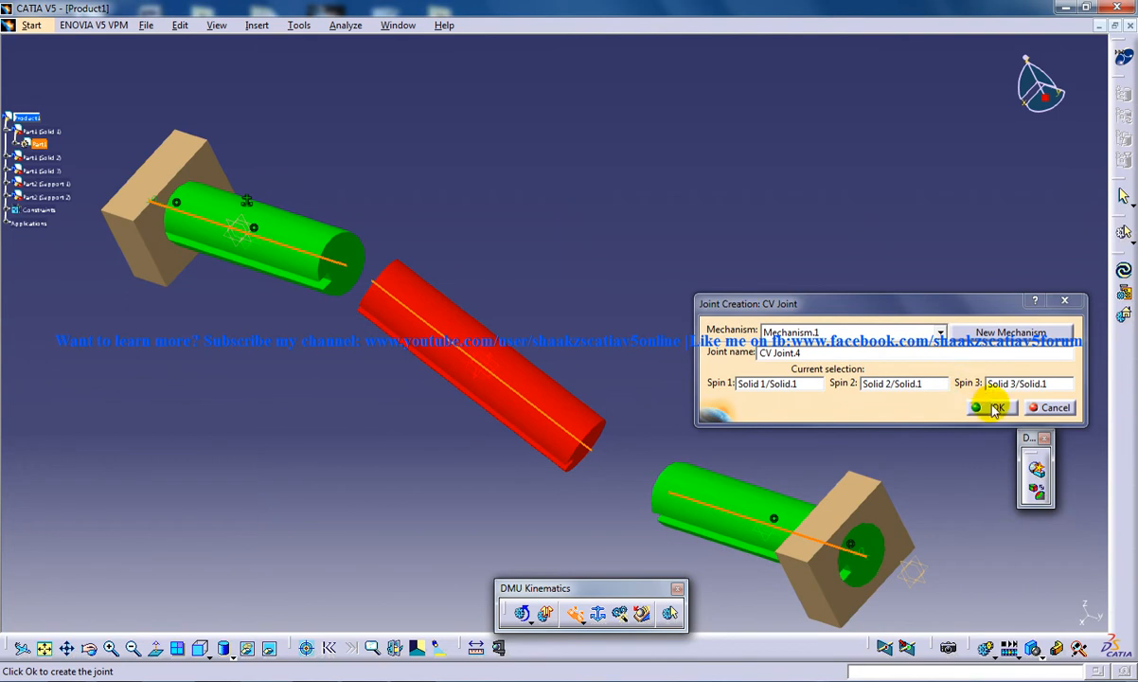
left_click(992, 407)
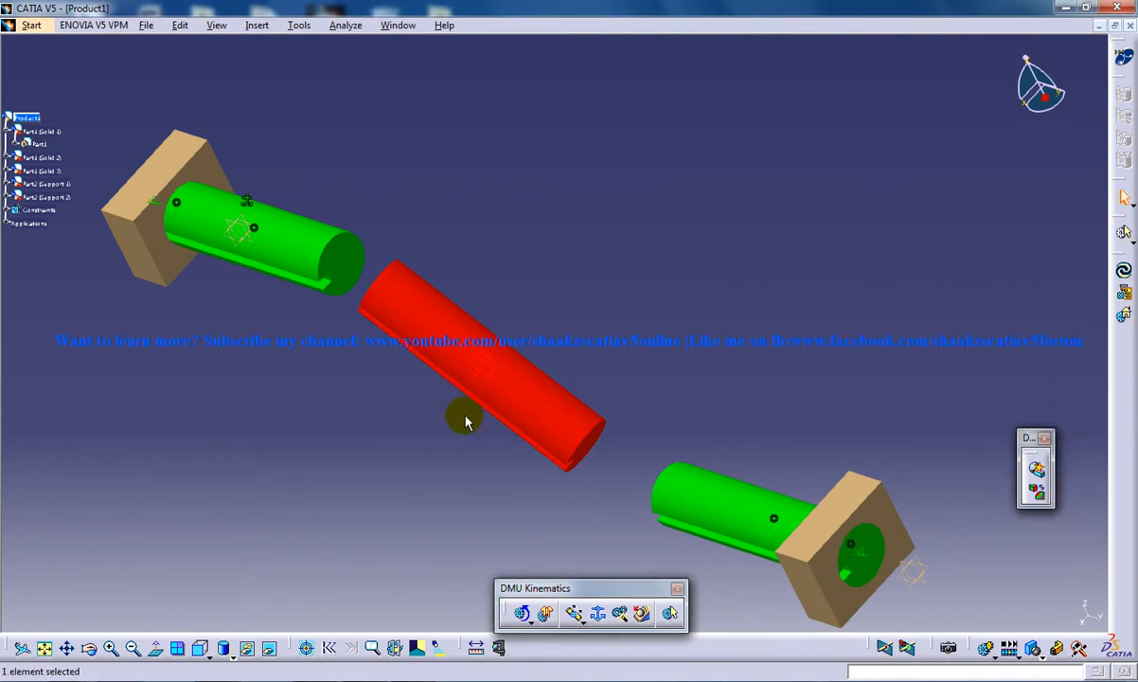